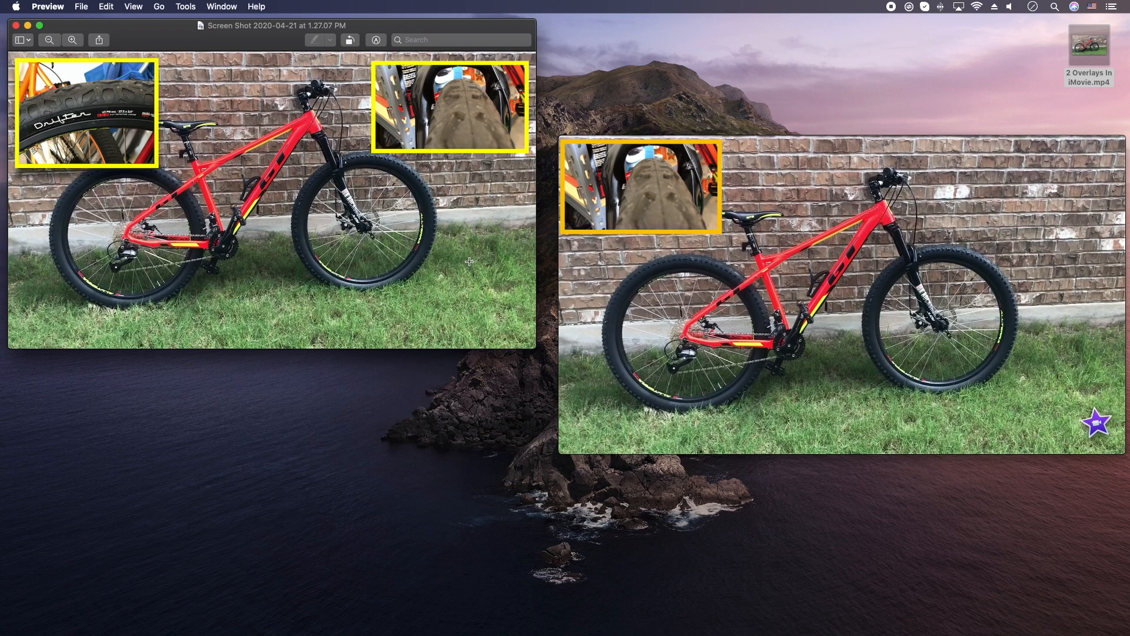
mouse_move(69, 107)
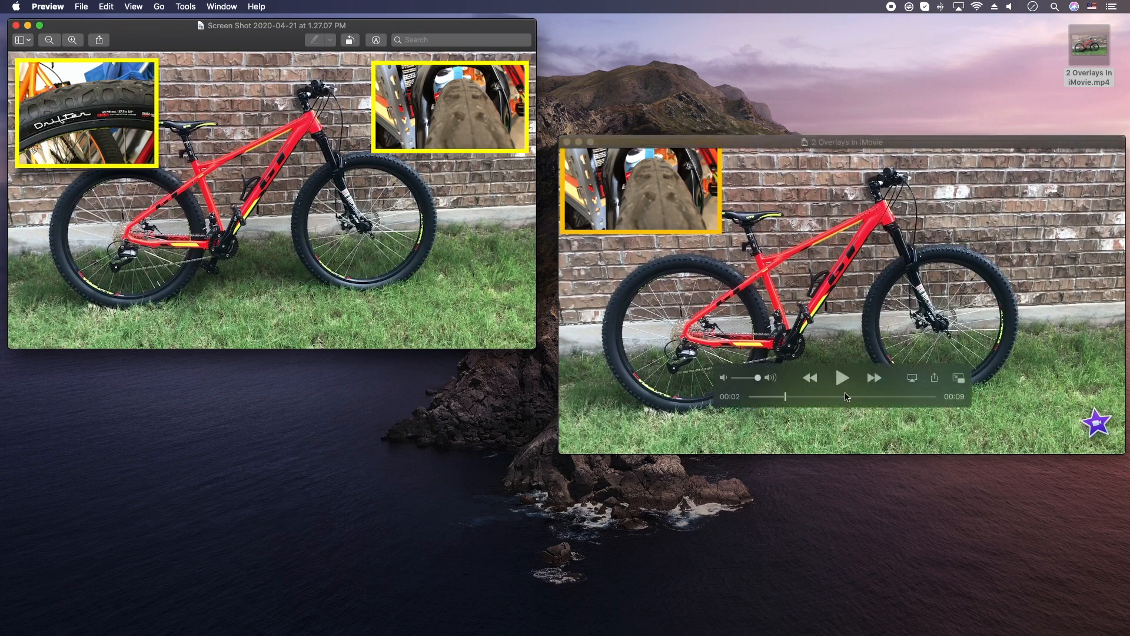
mouse_move(722, 242)
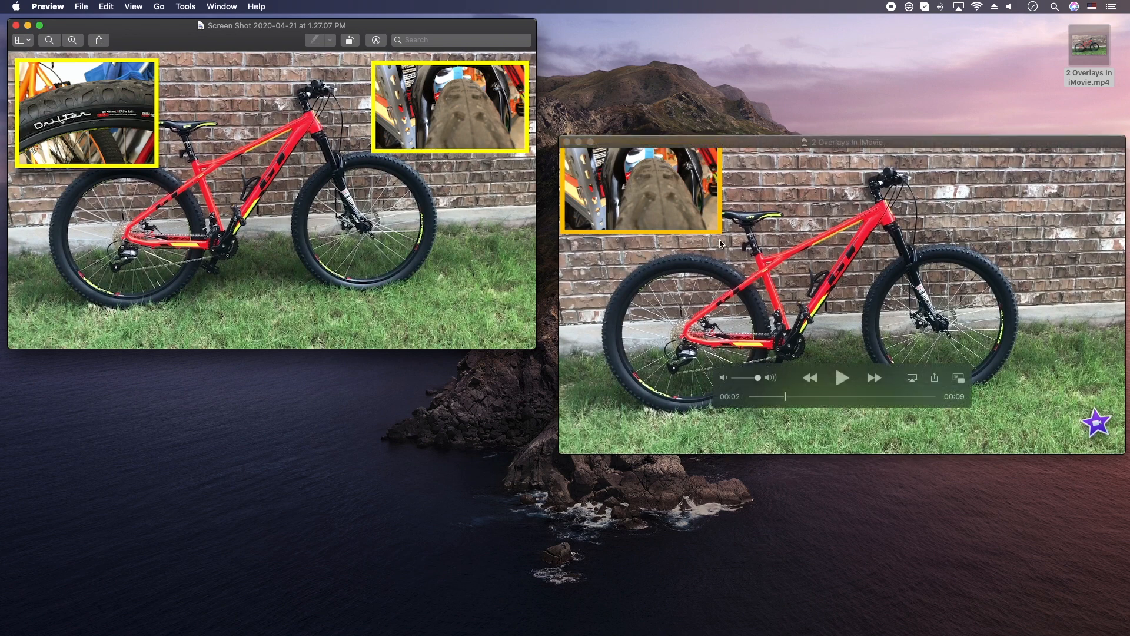
mouse_move(791, 343)
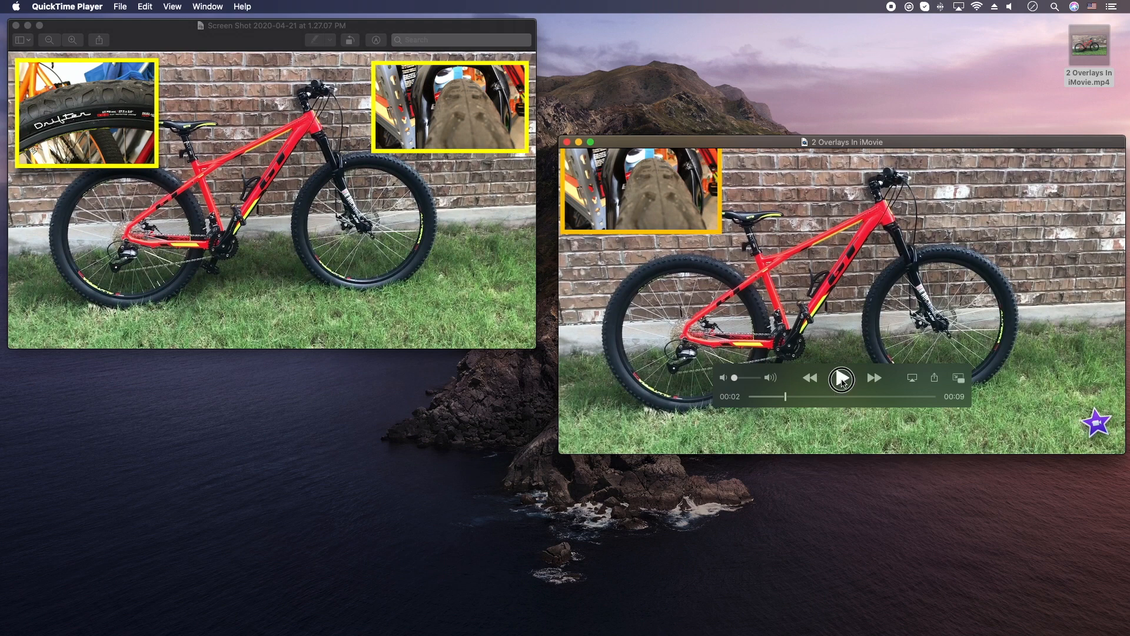
Play the finished bike video in QuickTime Player to preview the overlays.
click(841, 378)
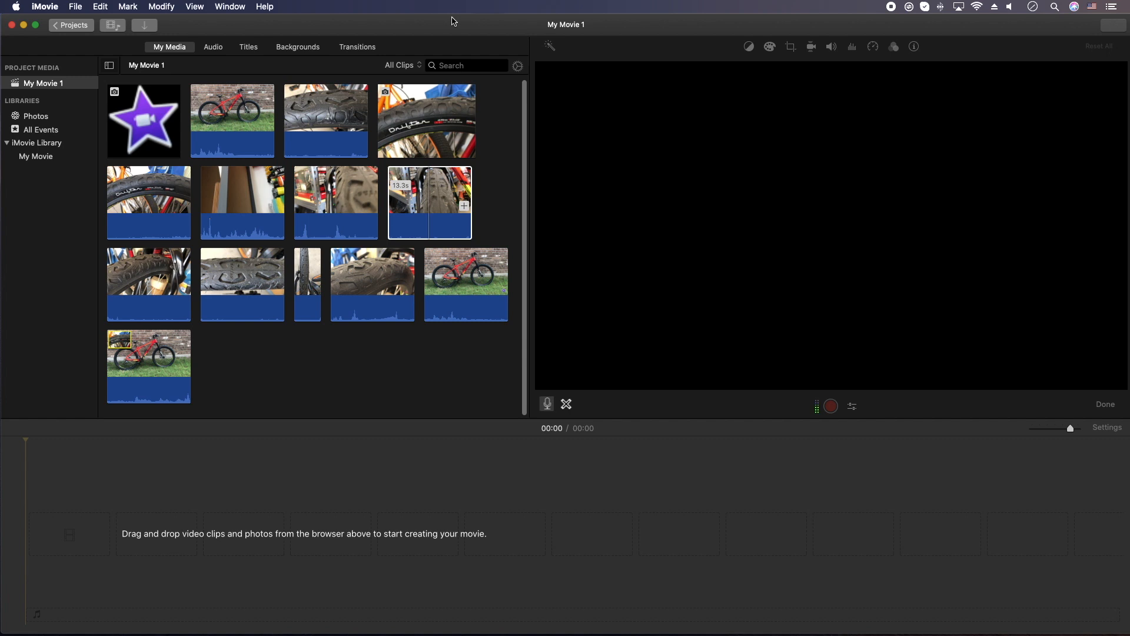
Use the full bike clip as the base video, skim it, then pick the star image.
click(466, 285)
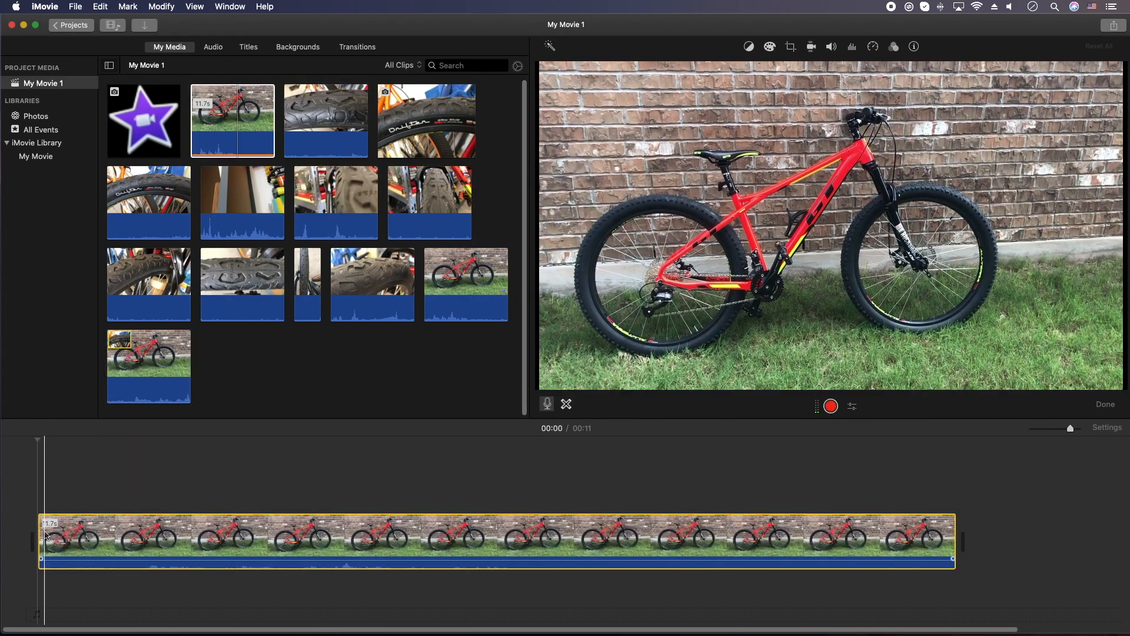
click(685, 539)
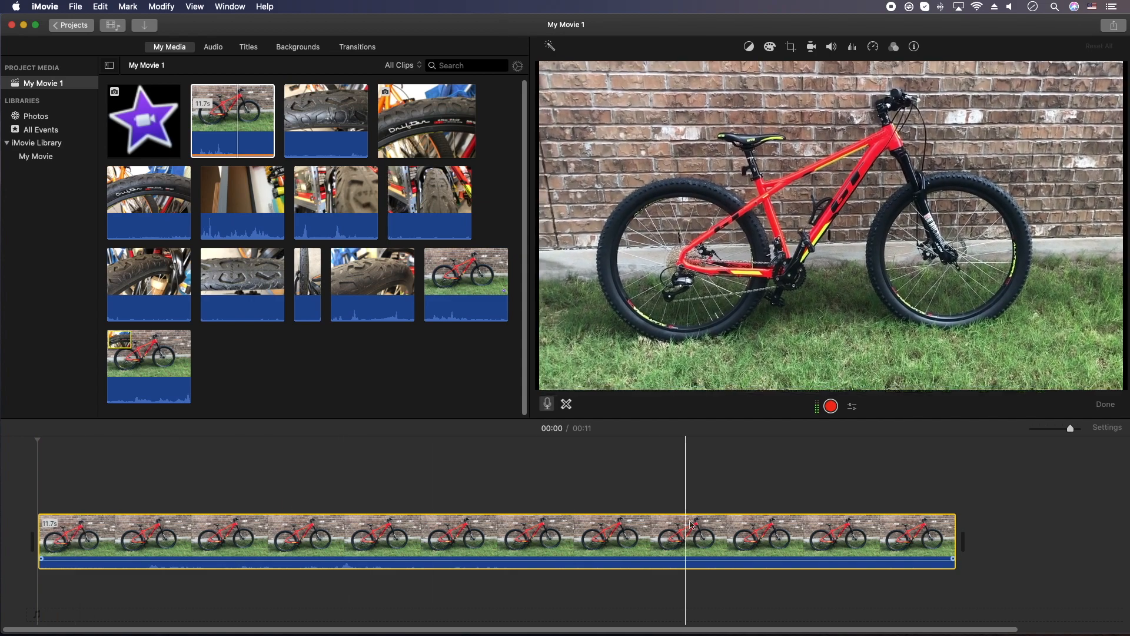
click(454, 541)
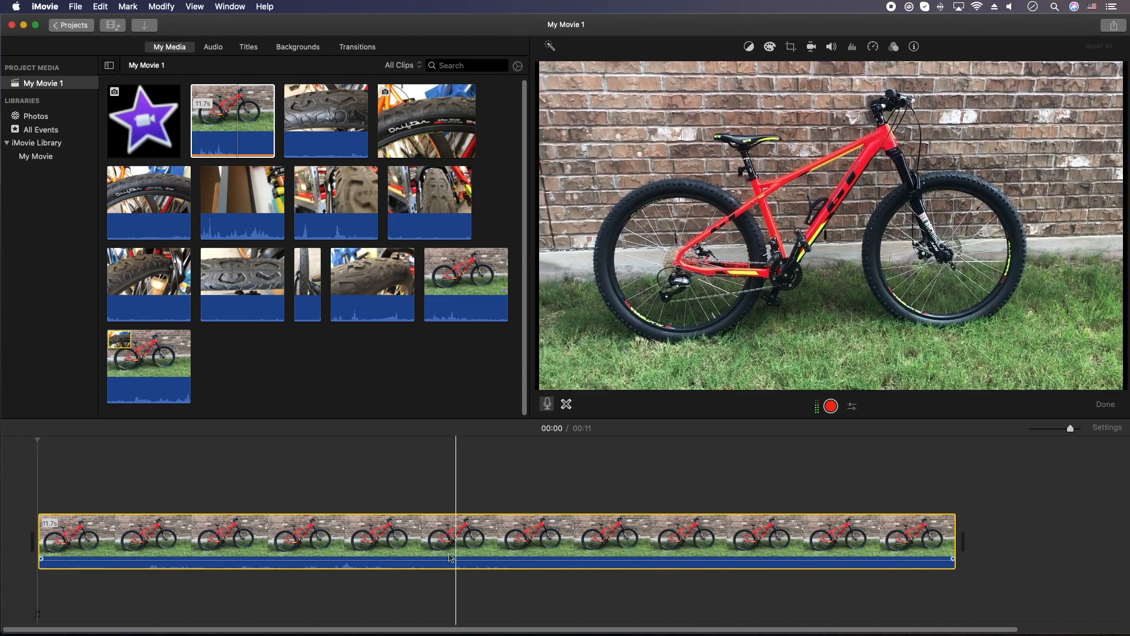
click(143, 120)
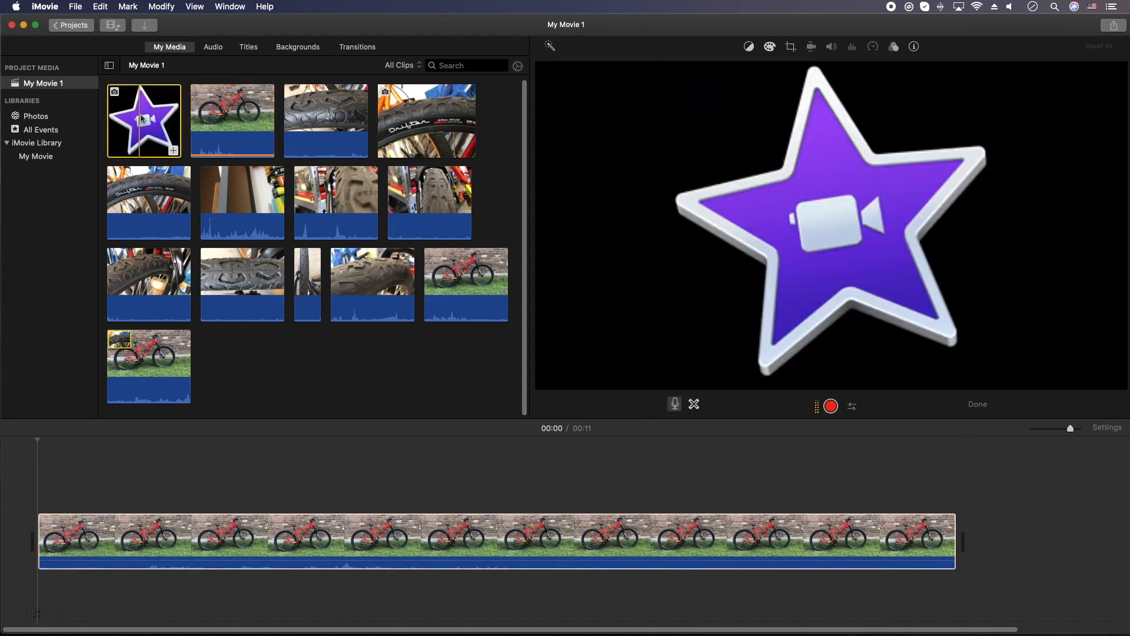
Span the star over the whole bike clip as a small bottom-right picture-in-picture watermark.
drag(144, 120, 194, 480)
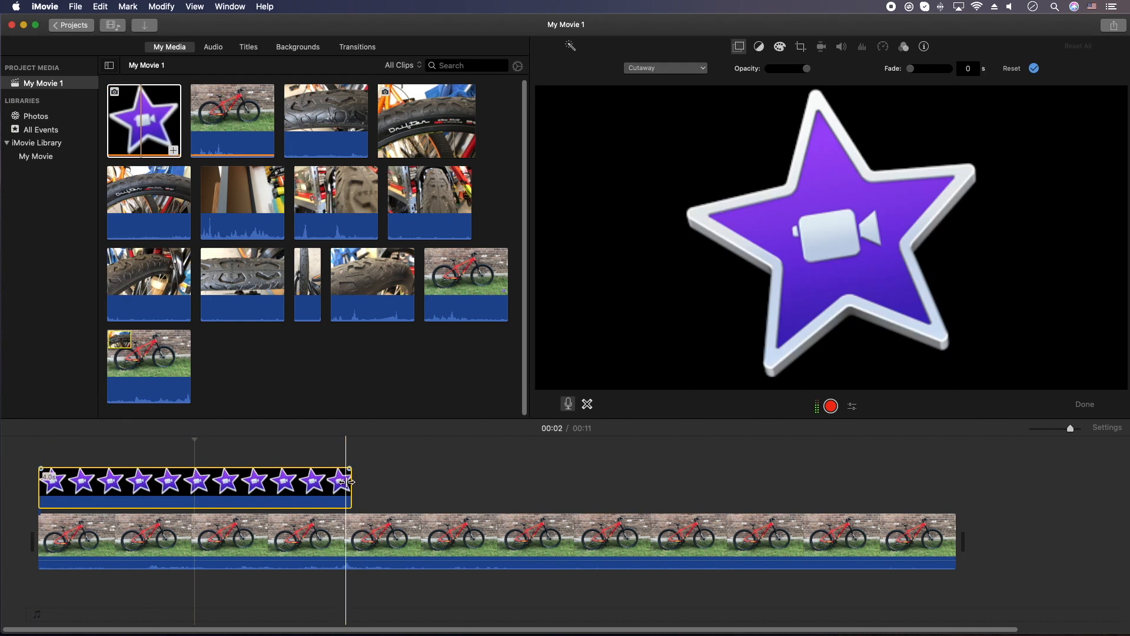
drag(349, 481, 955, 472)
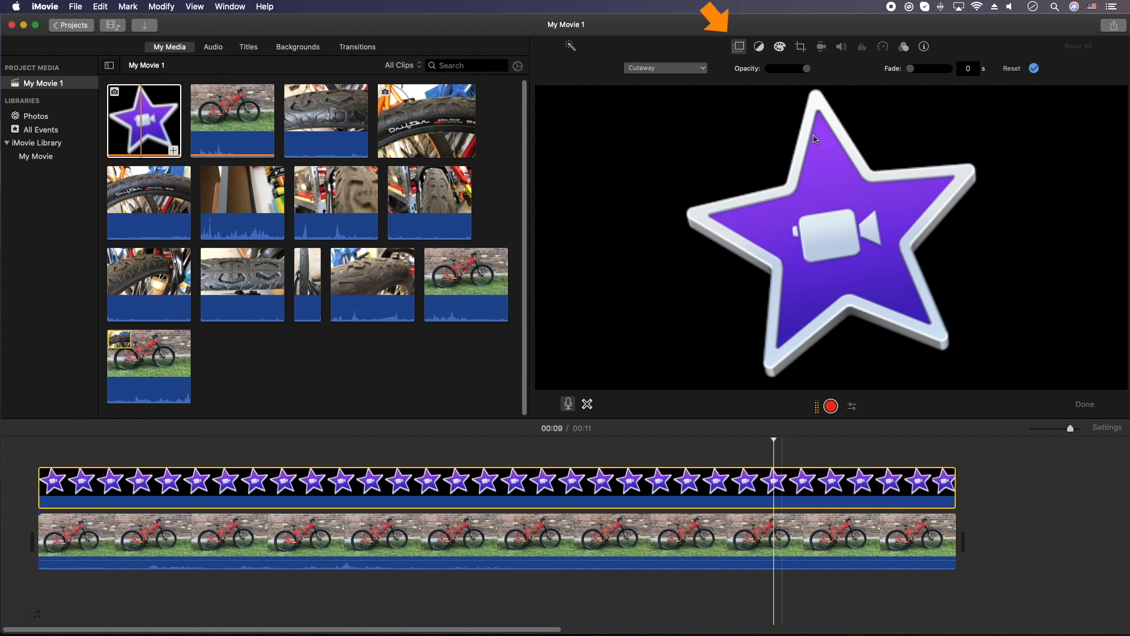
click(664, 68)
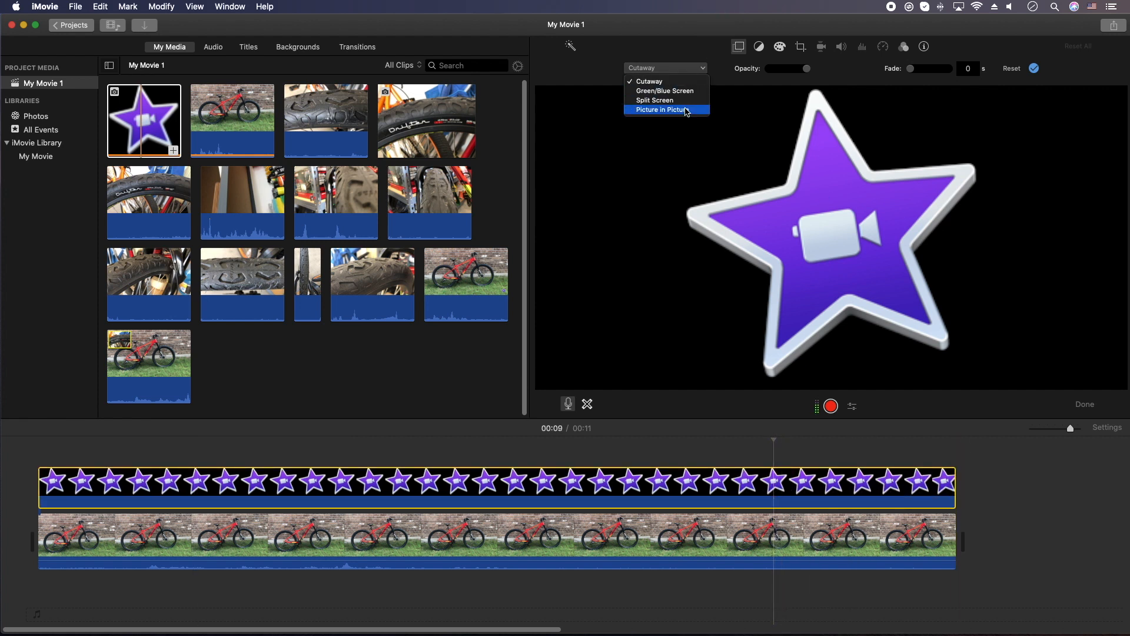
click(663, 110)
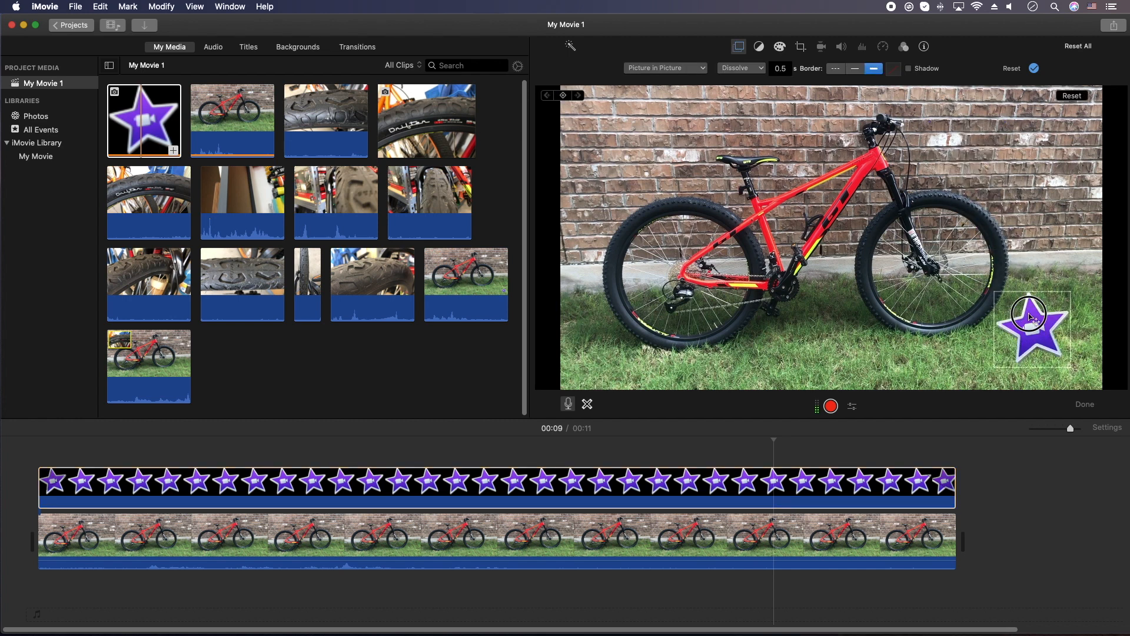
drag(1031, 329, 1074, 369)
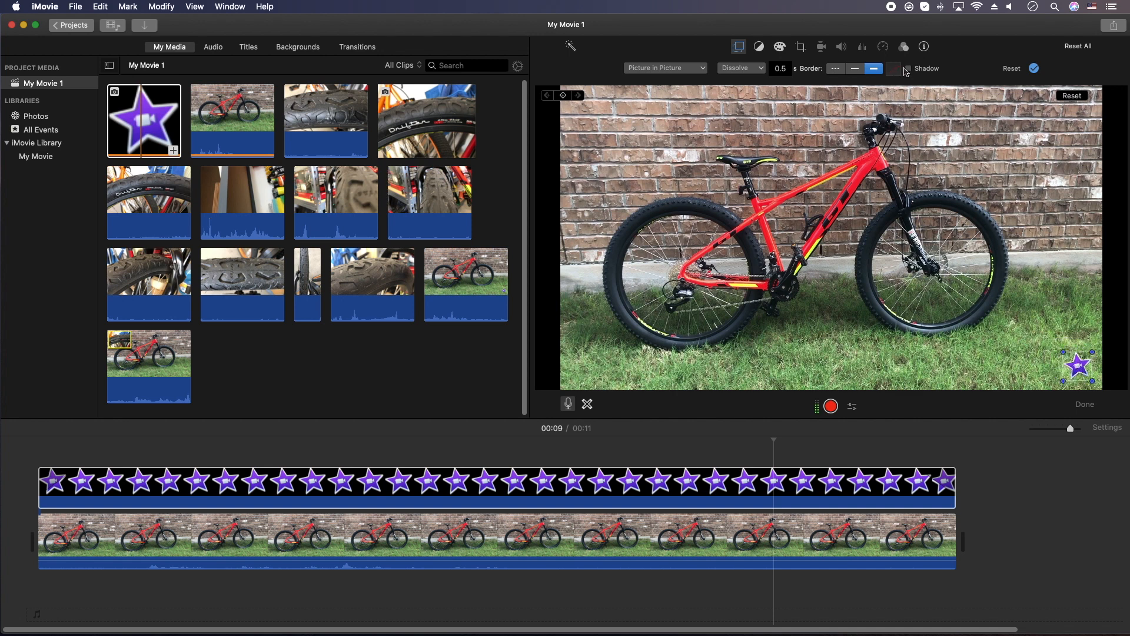
click(908, 68)
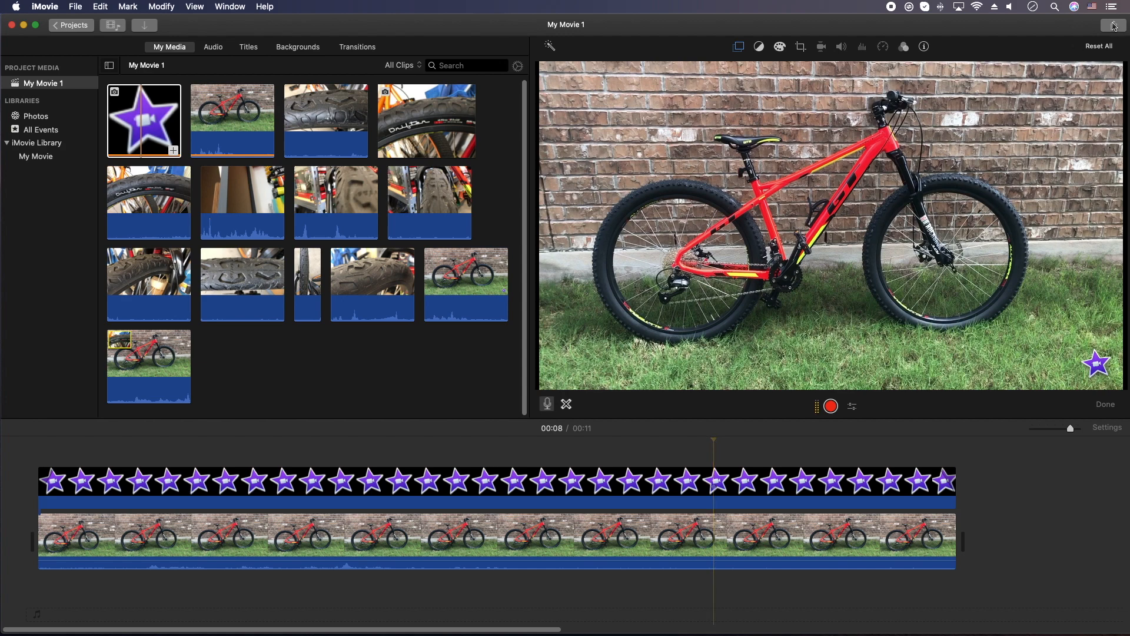
Export to a file with High quality and Better Quality compression.
click(1113, 24)
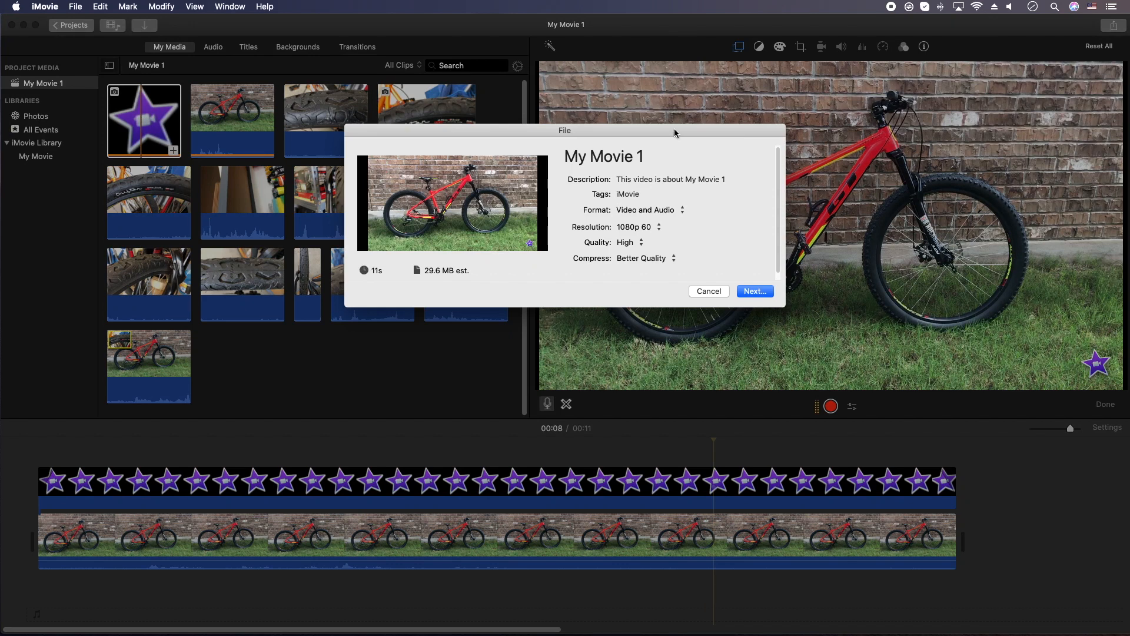
mouse_move(655, 242)
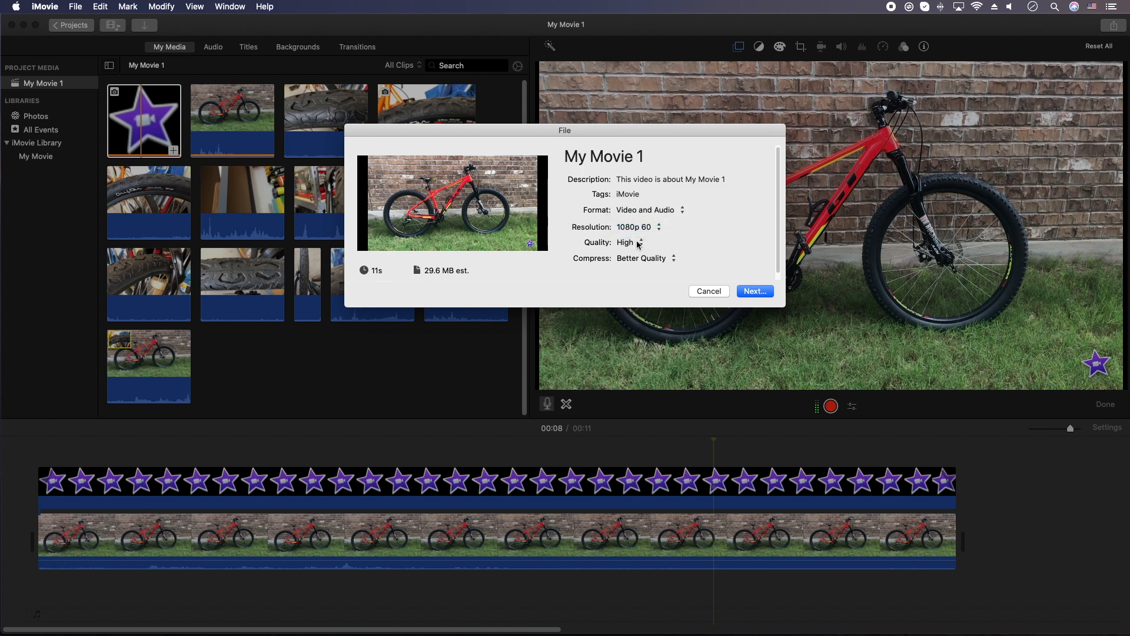
click(629, 241)
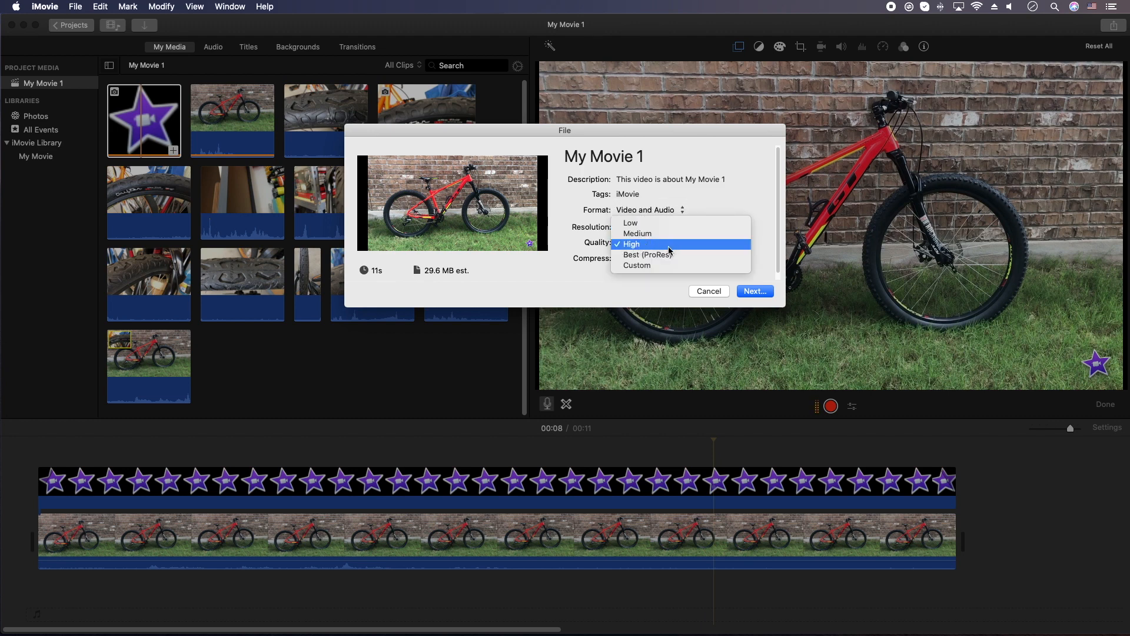
mouse_move(648, 254)
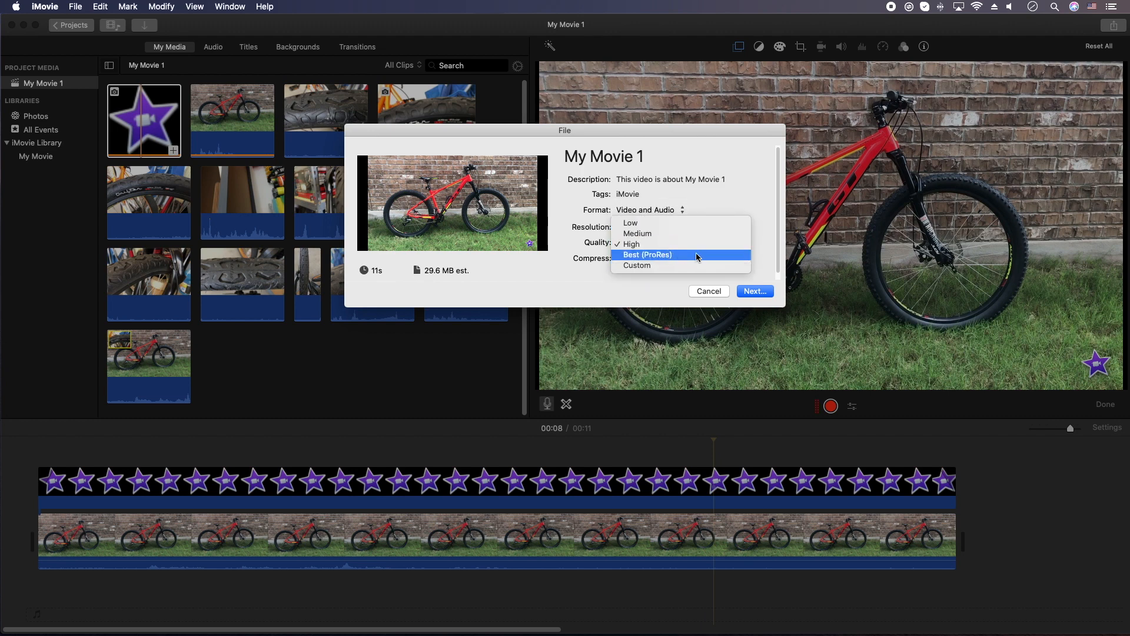
mouse_move(685, 254)
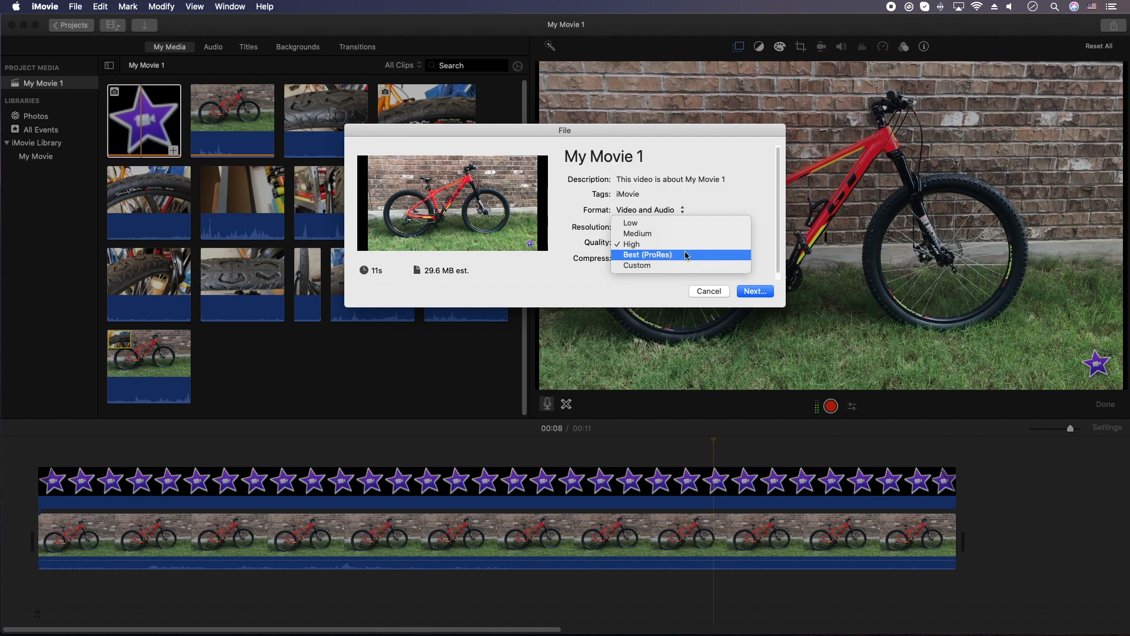
mouse_move(657, 244)
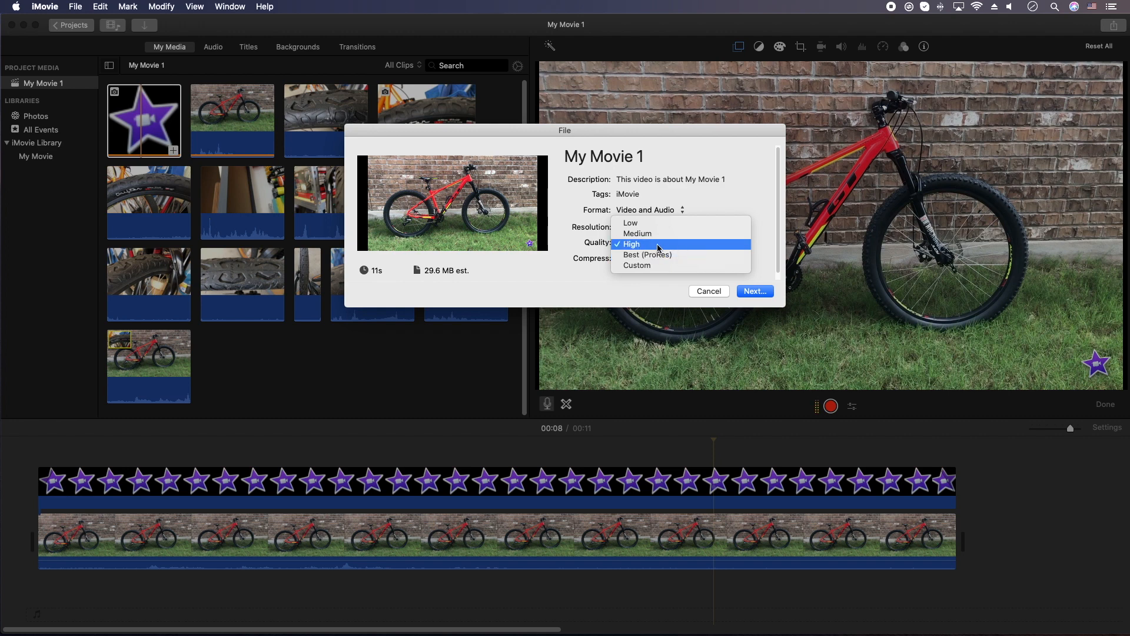
click(649, 258)
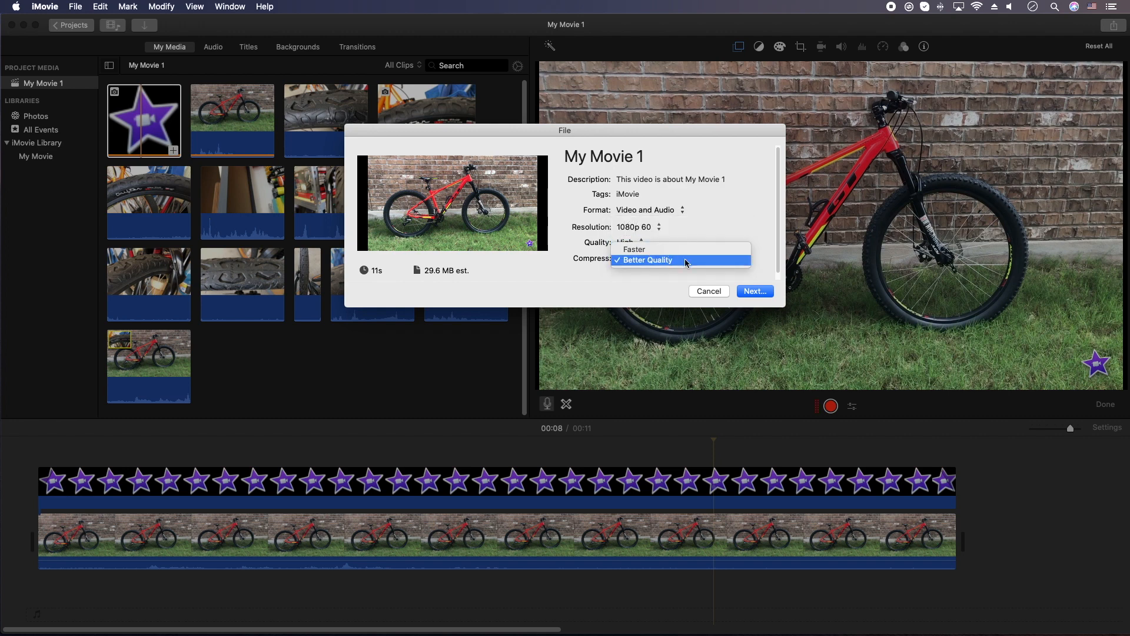
click(647, 260)
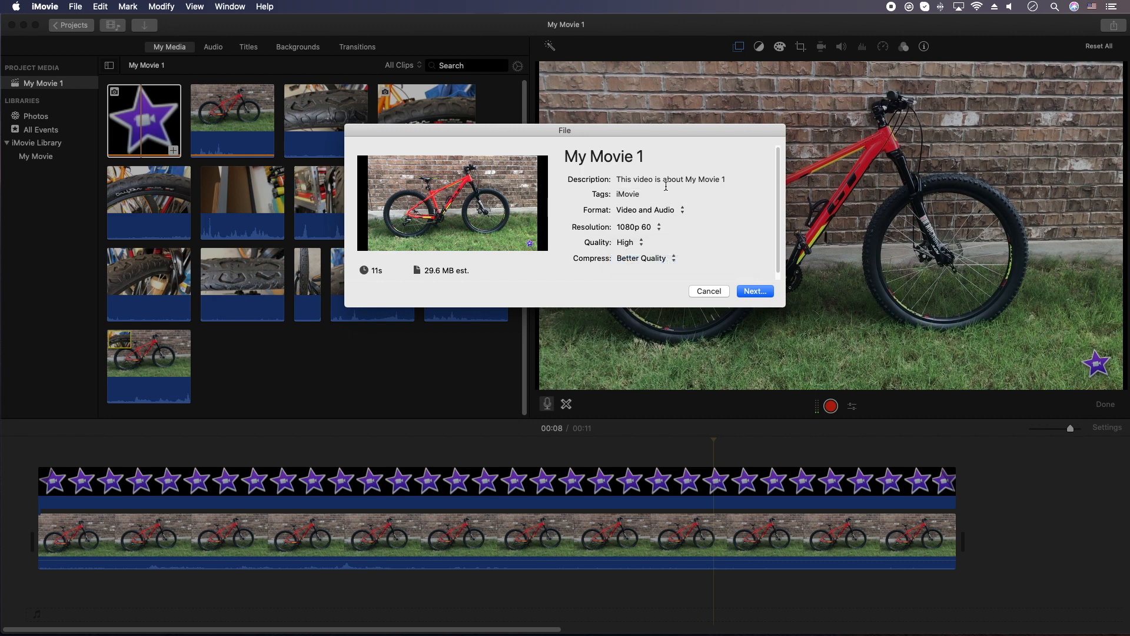
Name the export 'Video No 1' and save it to the Desktop.
text(Video No 1)
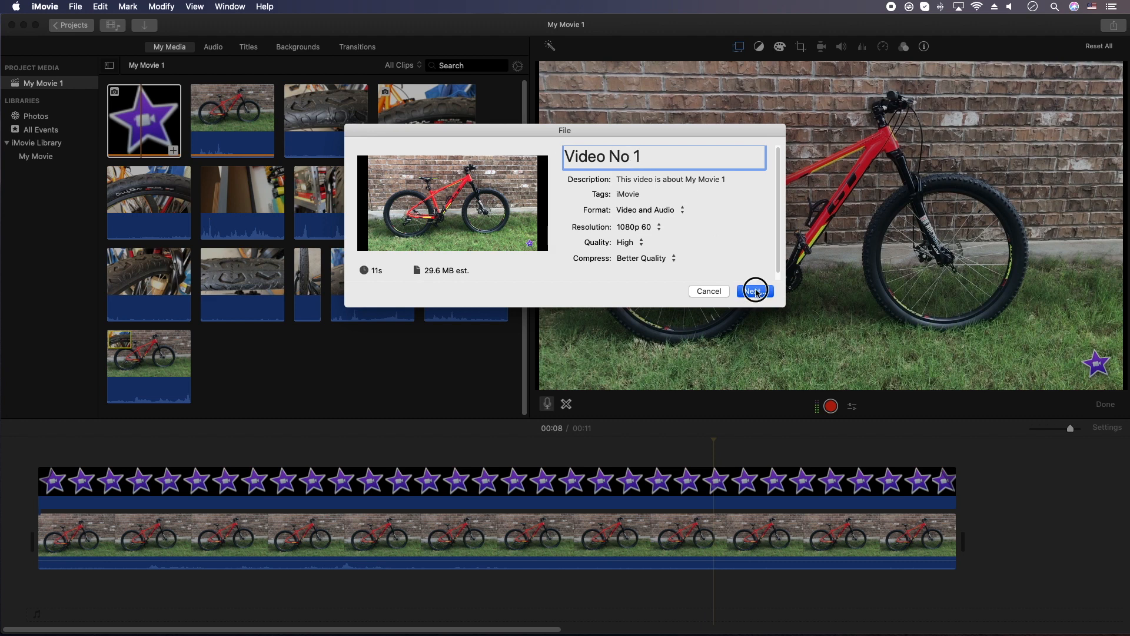
click(754, 291)
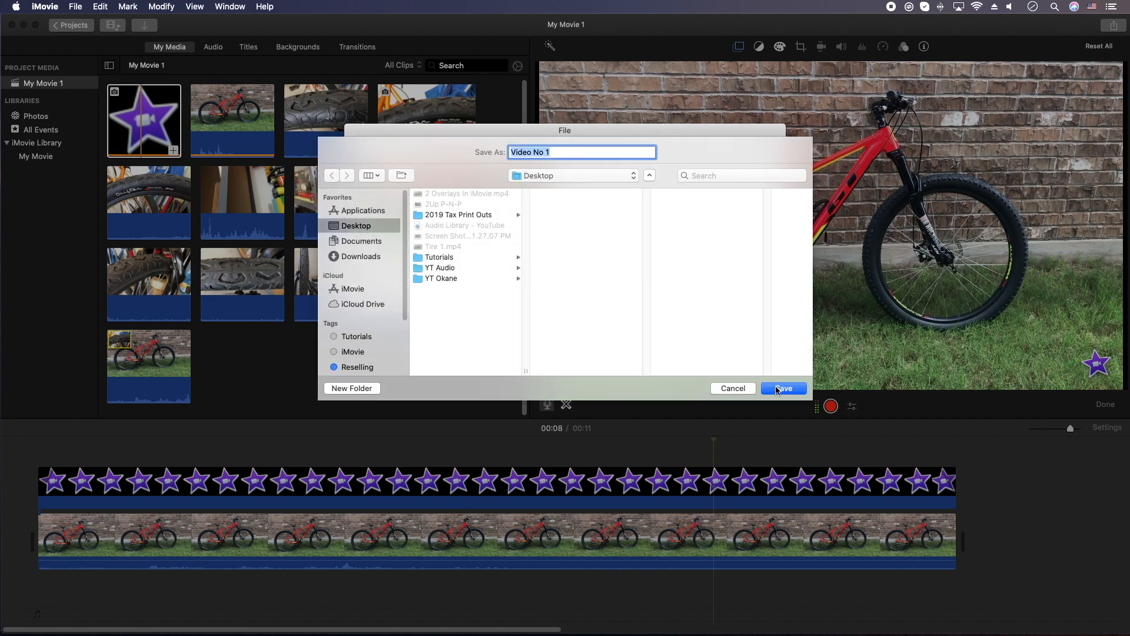
click(783, 387)
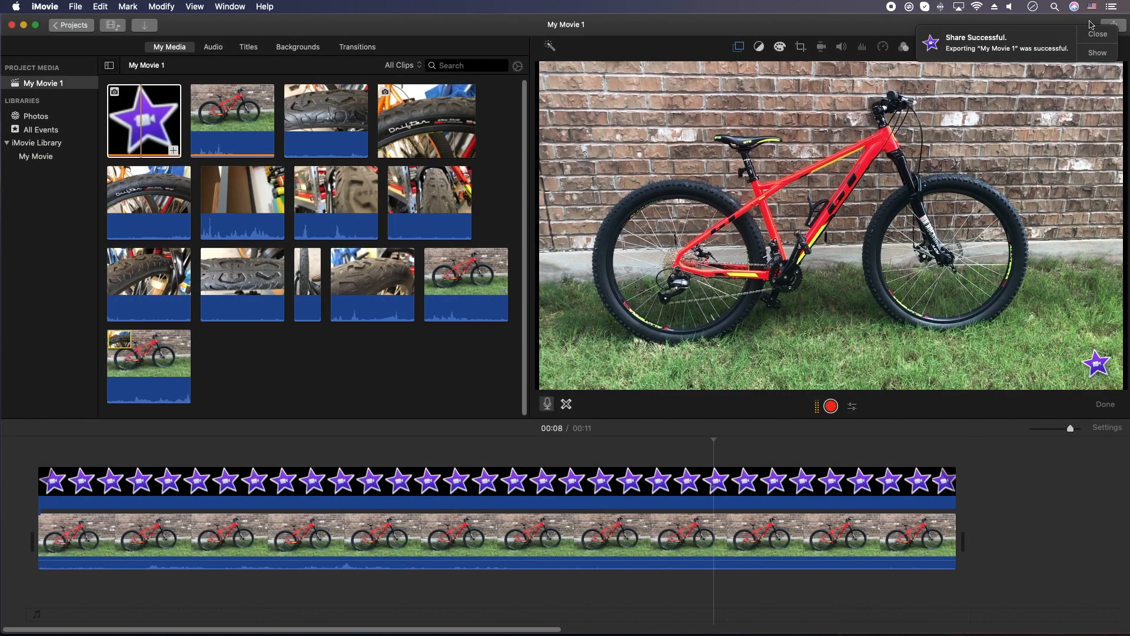
Import the exported Video No 1.mp4 from the Desktop into the project media.
click(1098, 33)
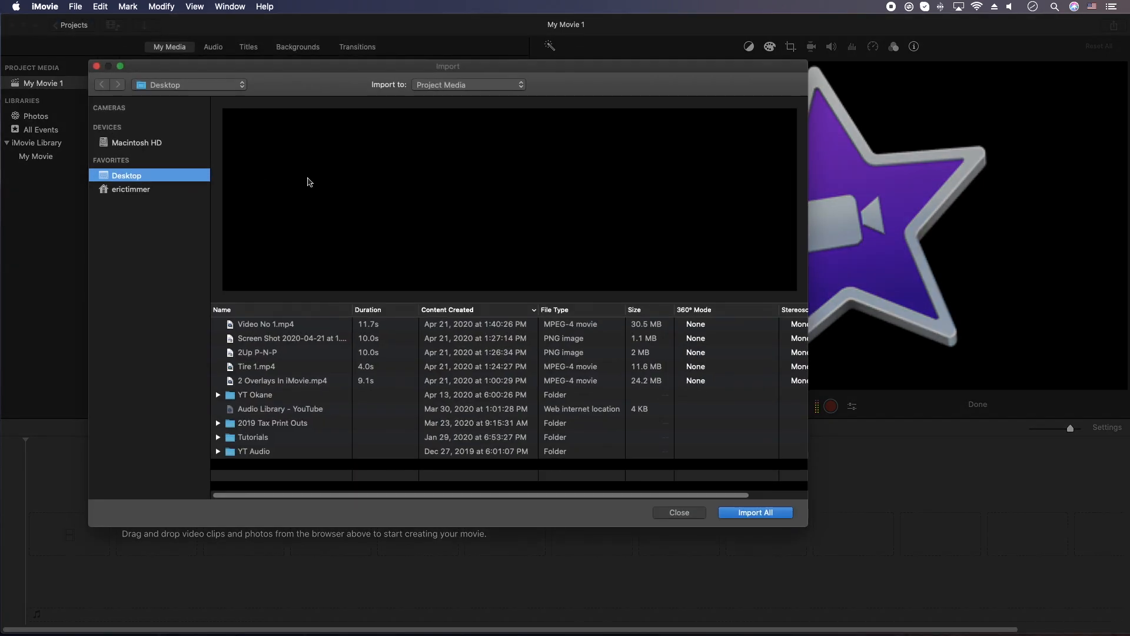
click(265, 324)
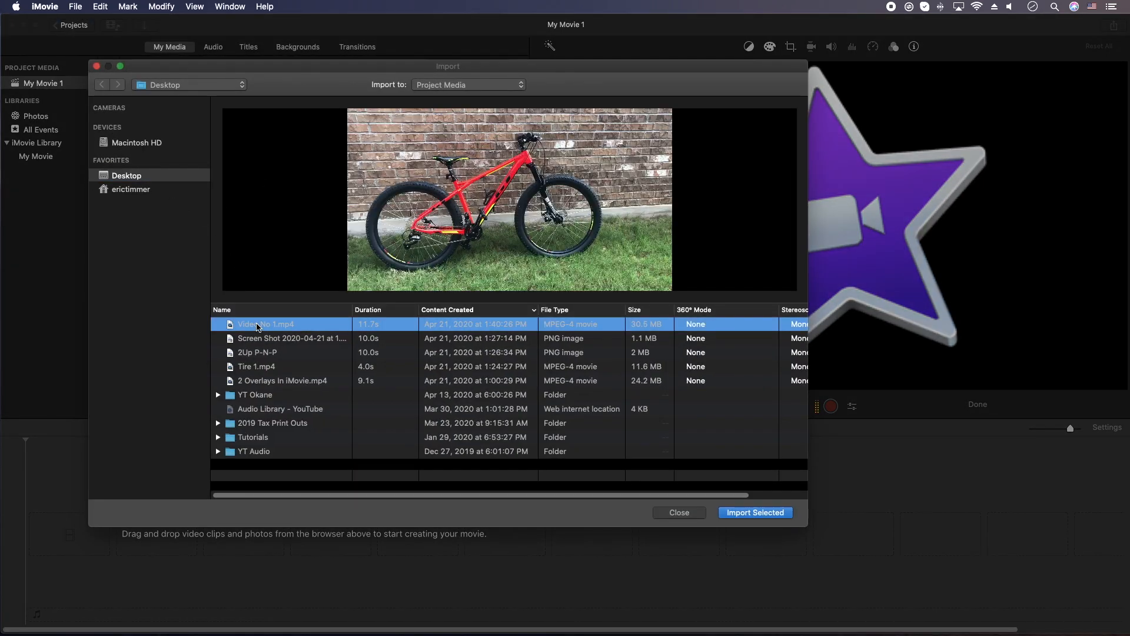
click(755, 513)
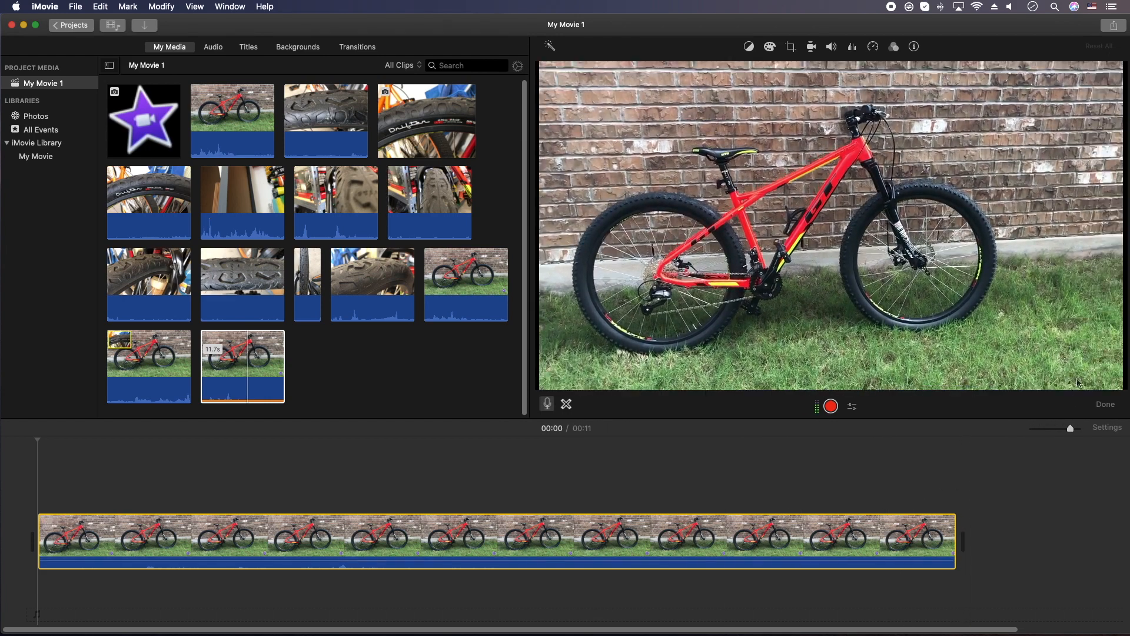
Skim the imported Video No 1 clip to confirm the baked-in star watermark.
click(829, 541)
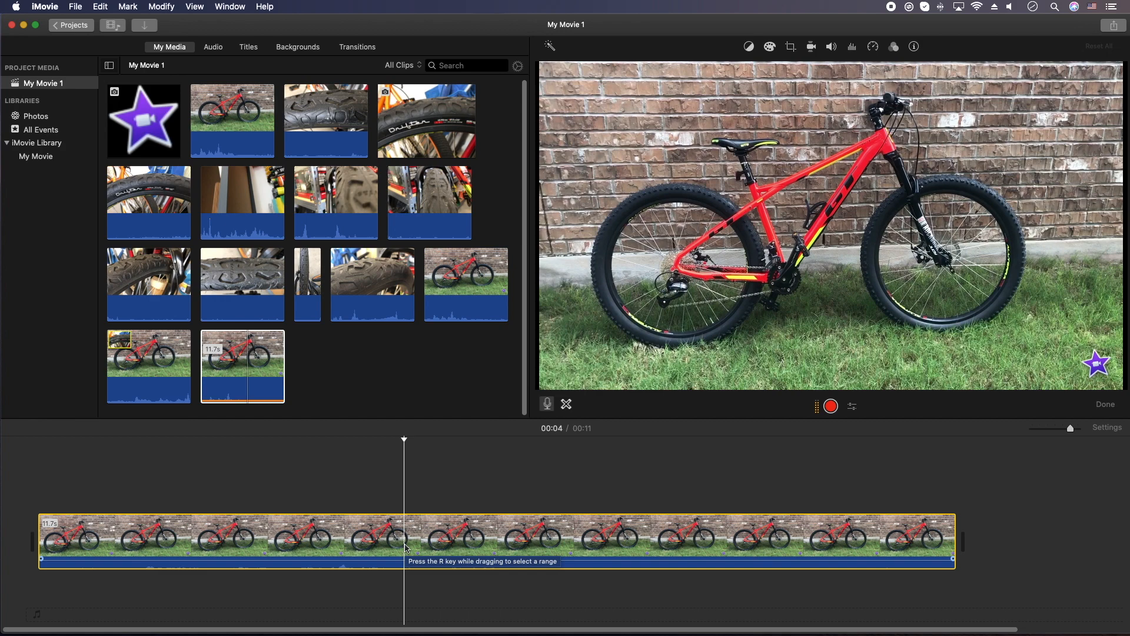
mouse_move(352, 339)
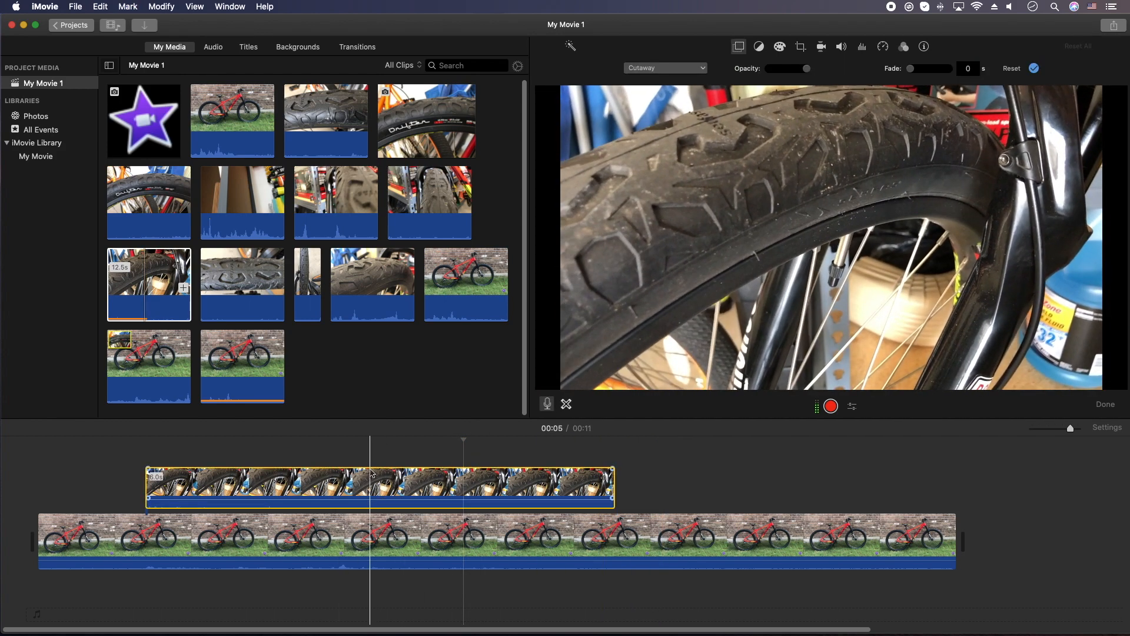
Make the tire clip a picture-in-picture with thick yellow border and drop shadow.
click(663, 67)
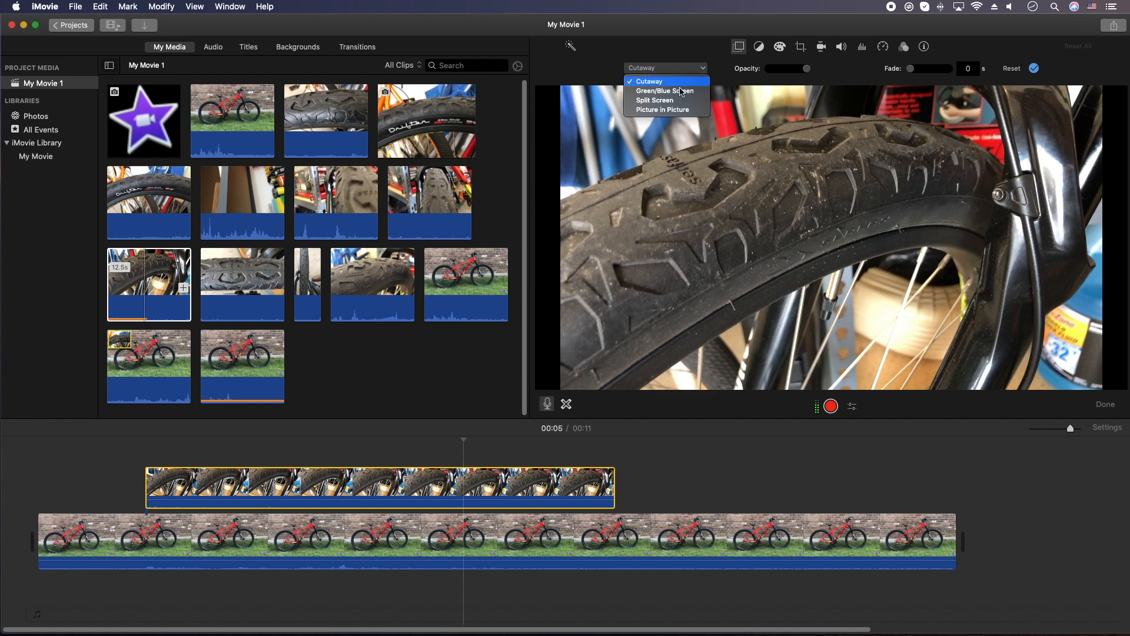
click(667, 110)
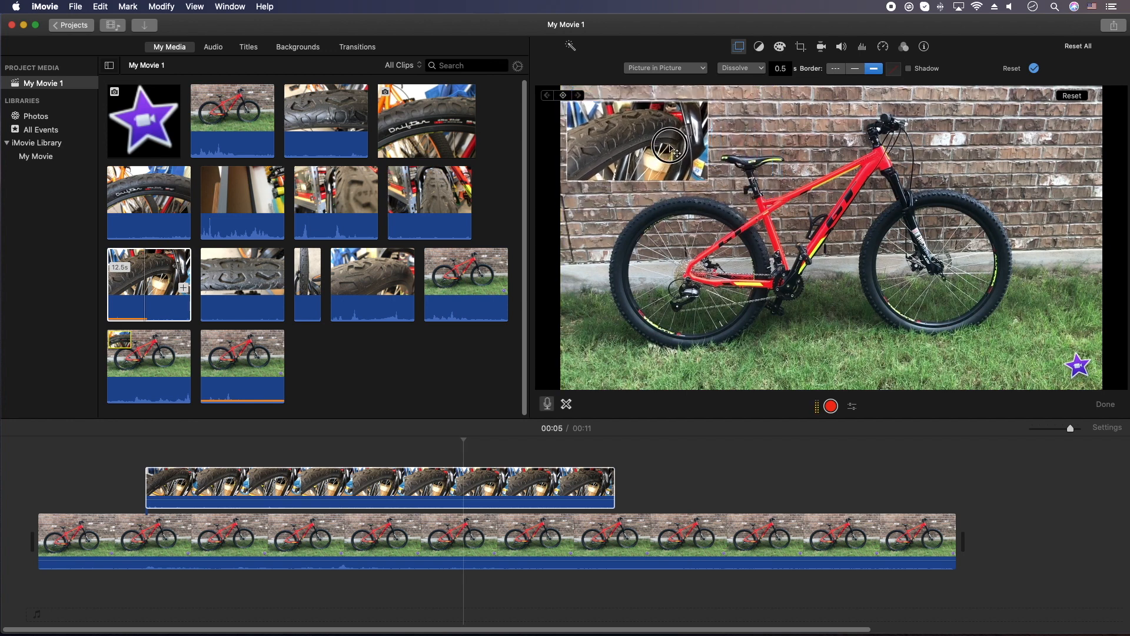
click(411, 486)
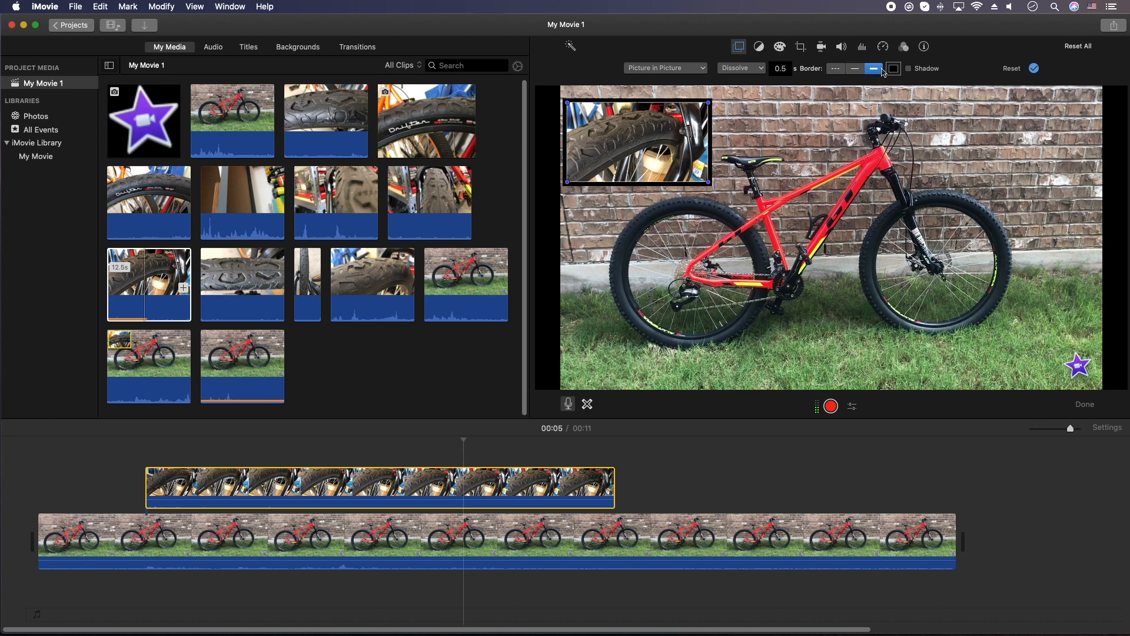
click(894, 68)
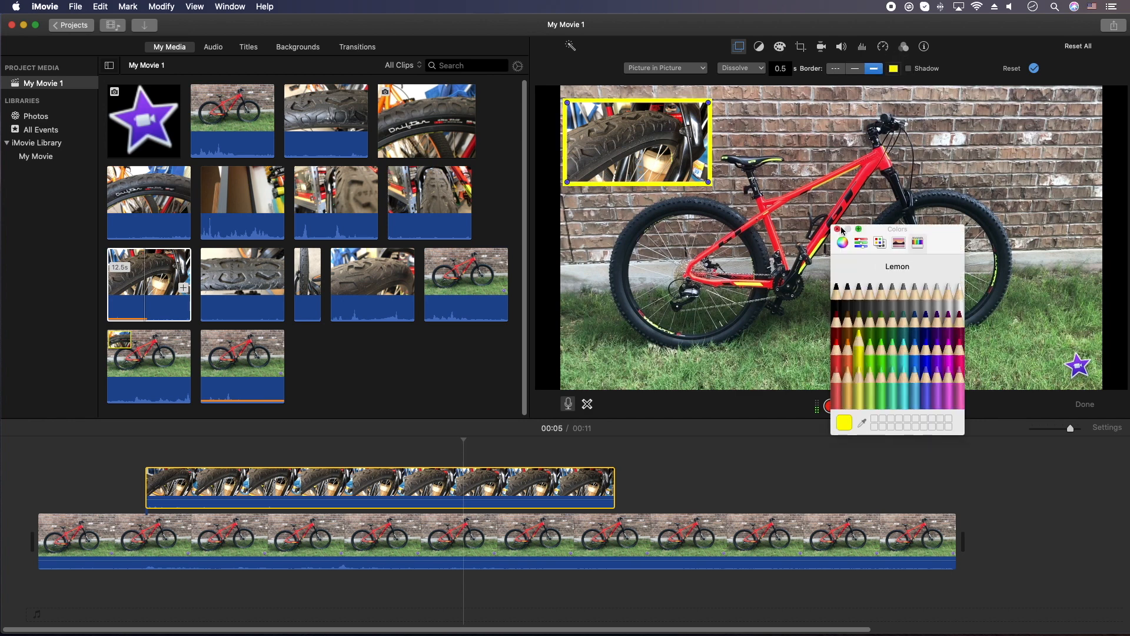
click(910, 68)
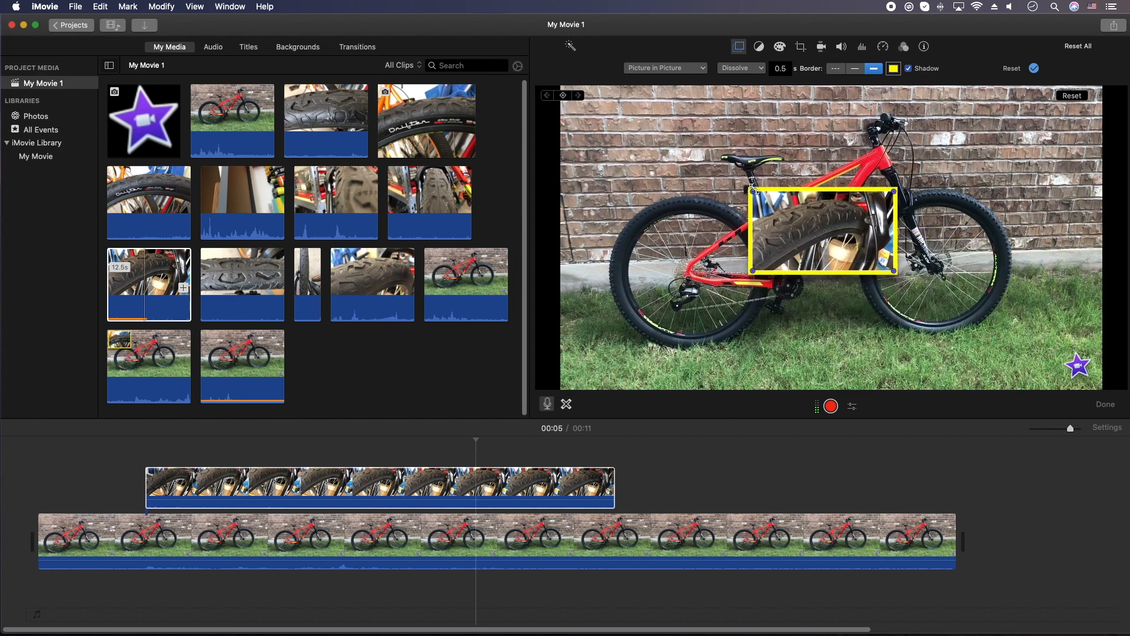
Position the tire inset in the lower left of the bike video.
drag(822, 231, 649, 323)
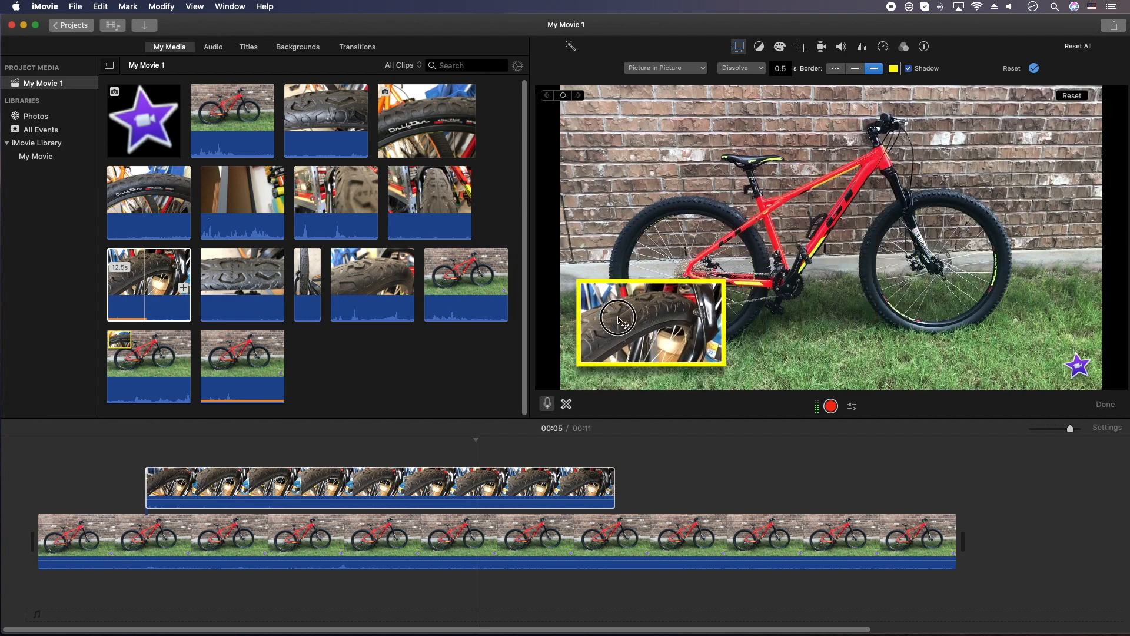
drag(649, 323, 645, 136)
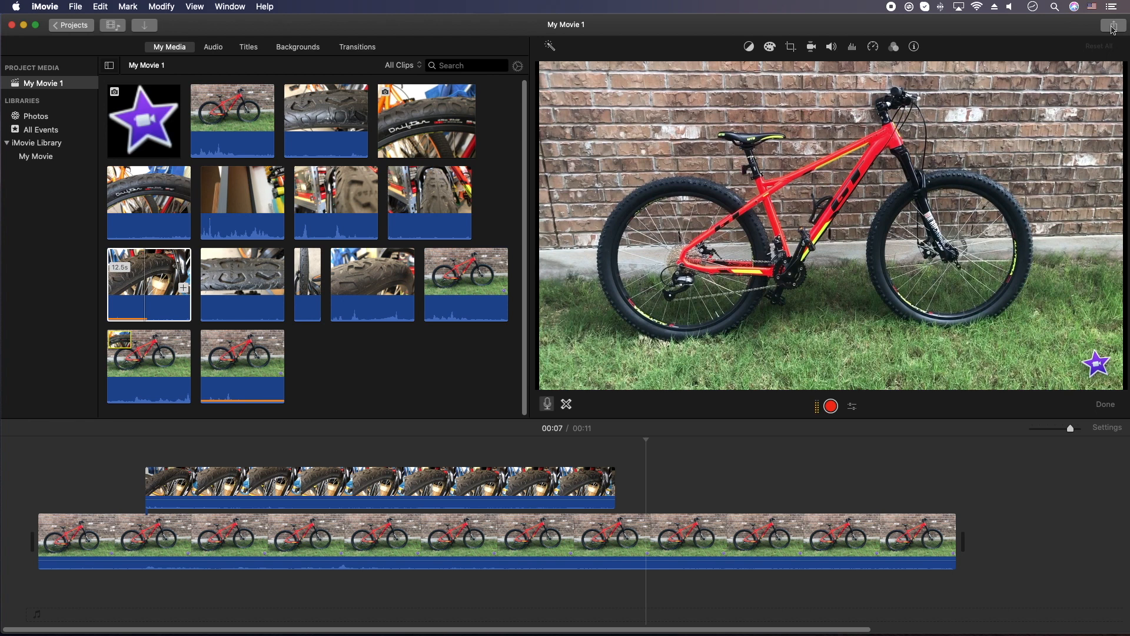
mouse_move(1111, 27)
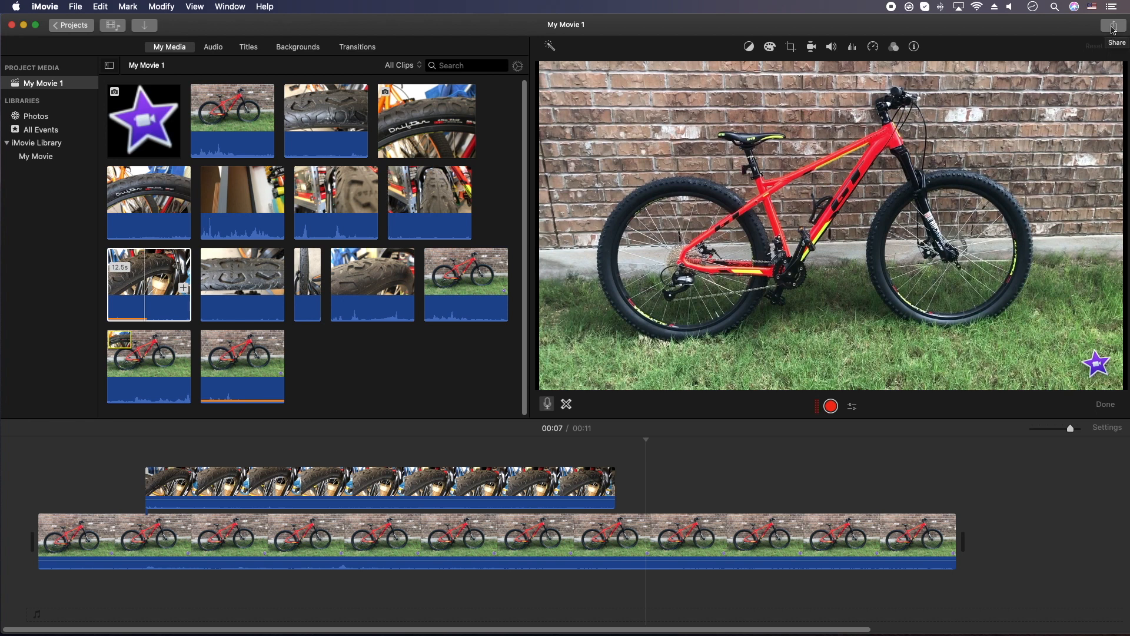